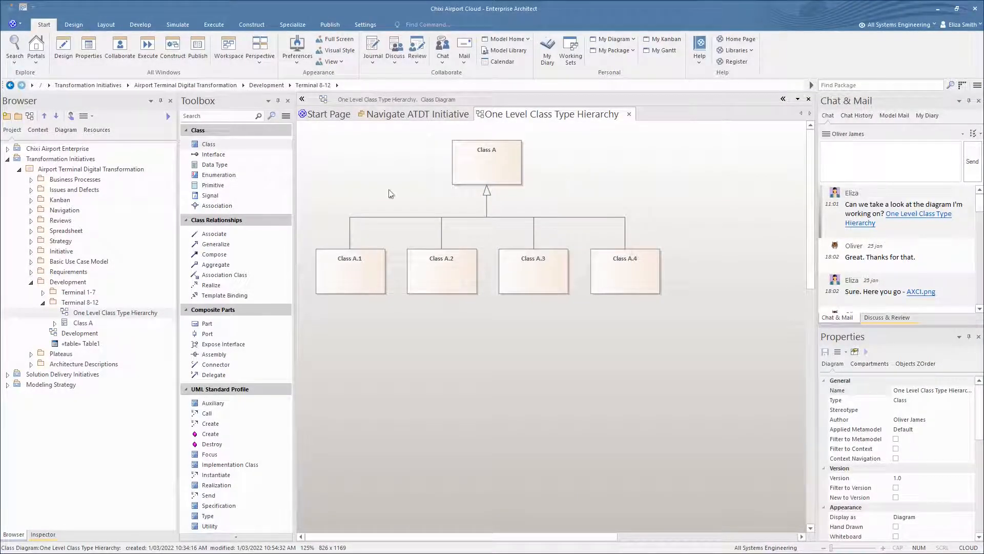
# Set the class hierarchy diagram to auto-refresh every 7 seconds
pyautogui.rightClick(389, 193)
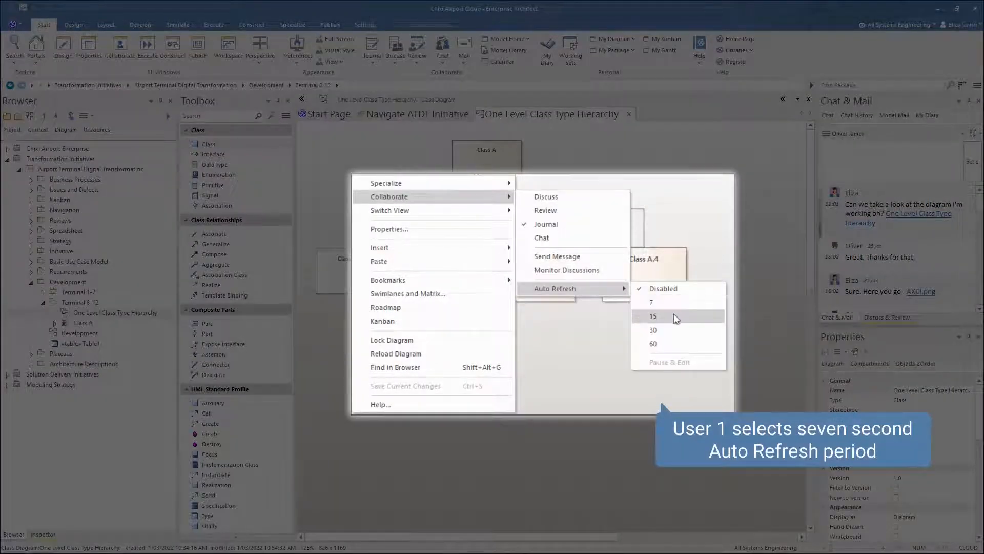
pyautogui.click(652, 302)
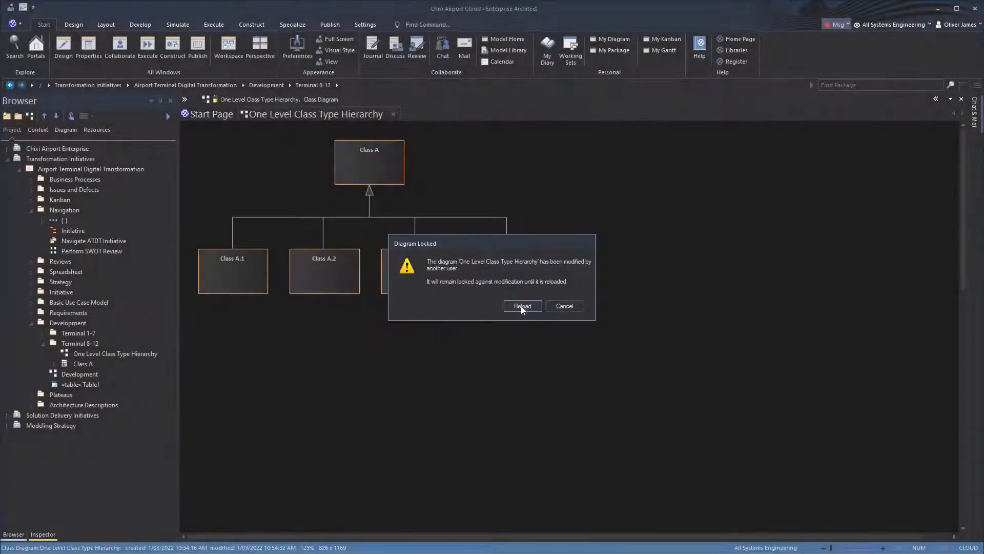
# Reload the diagram changed by the other user and bring up its Collaborate options
pyautogui.click(522, 306)
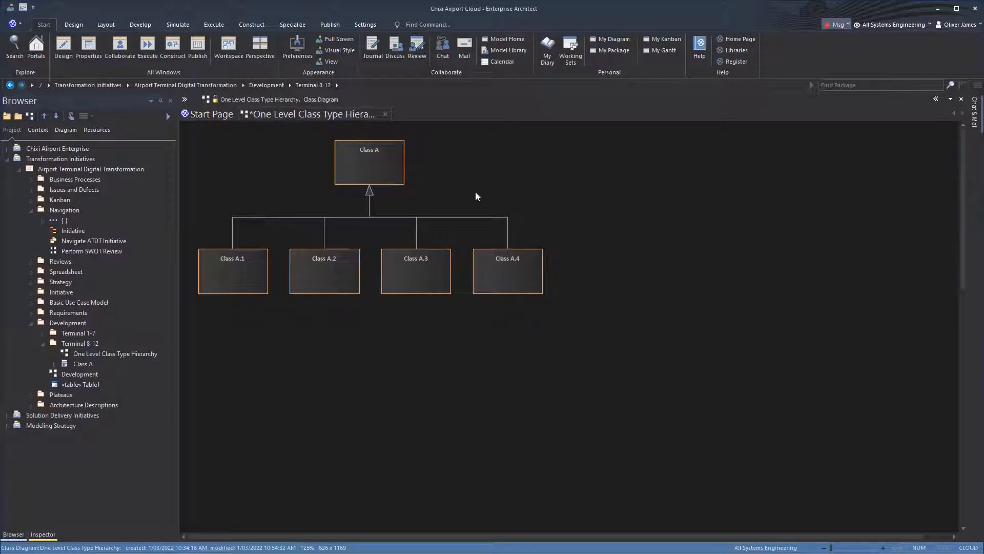
pyautogui.rightClick(475, 196)
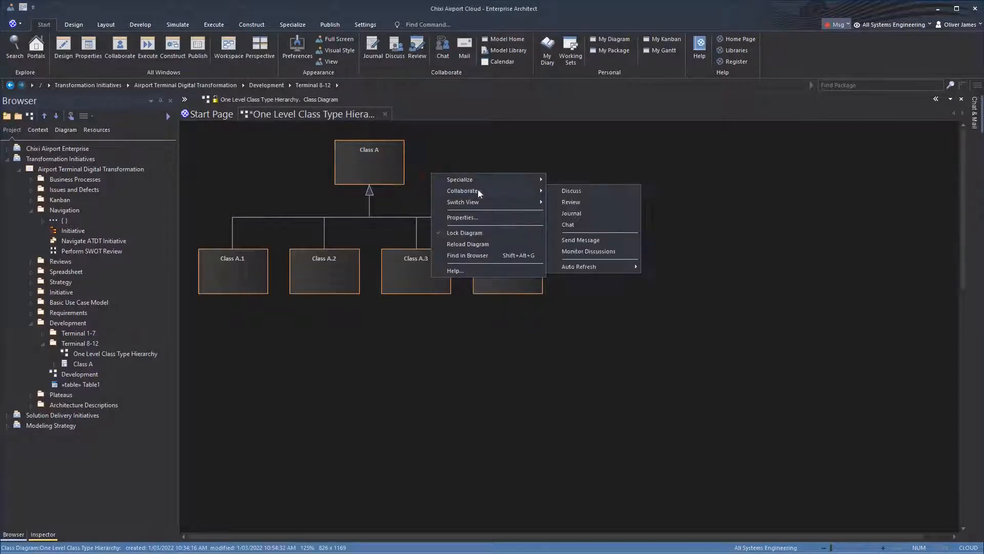
pyautogui.click(579, 266)
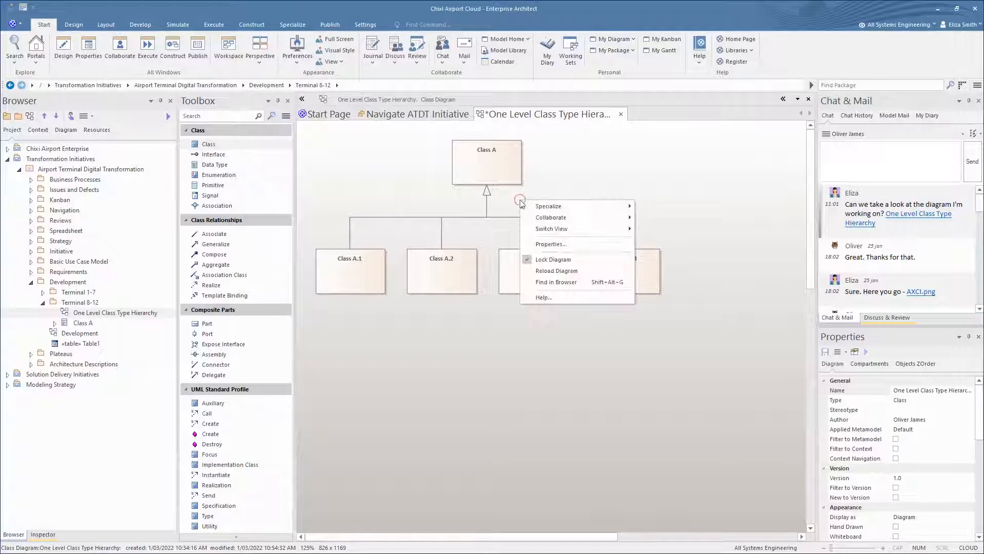
# Pause auto-refresh, rename the top parent class to Passenger, and save
pyautogui.click(551, 217)
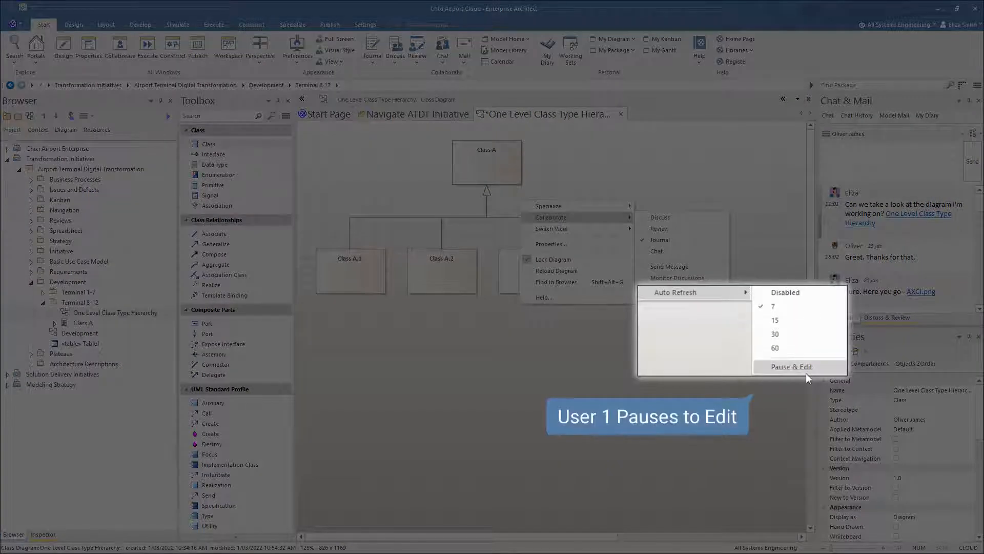
pyautogui.click(792, 366)
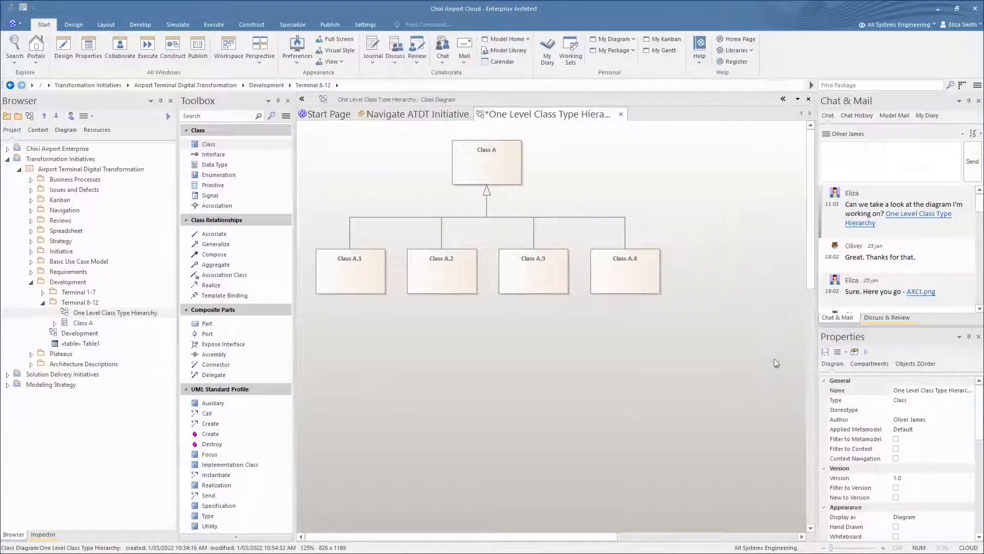
pyautogui.click(487, 162)
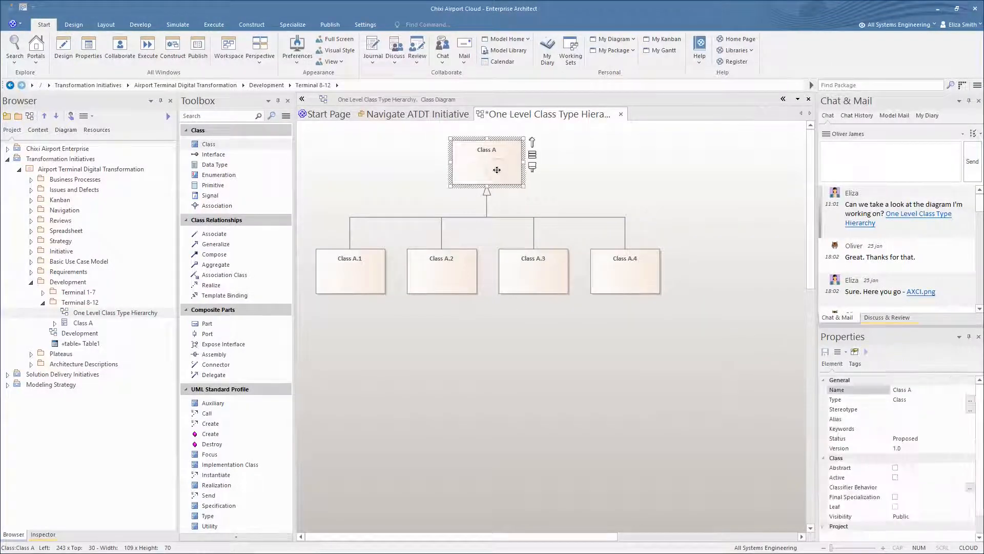
pyautogui.doubleClick(902, 390)
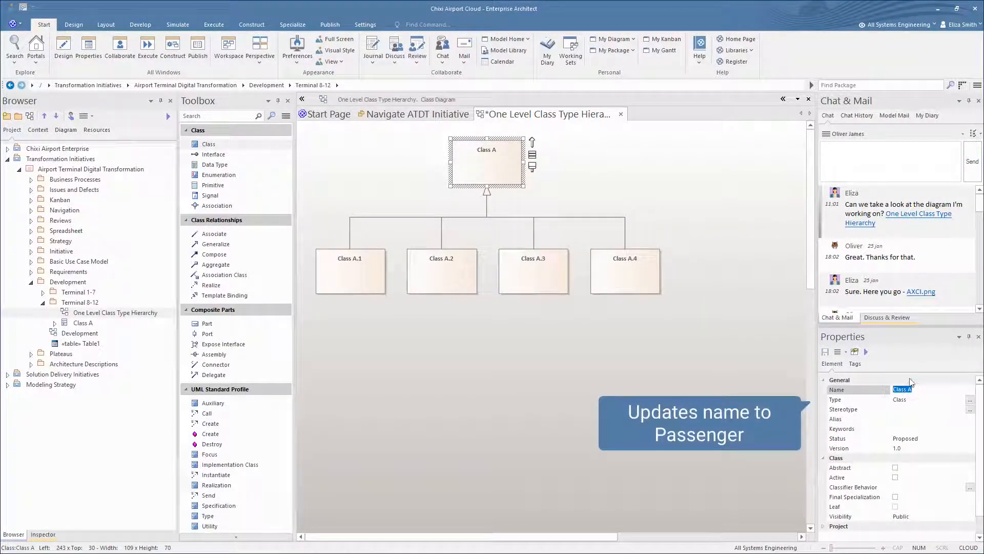
pyautogui.write('Passenger')
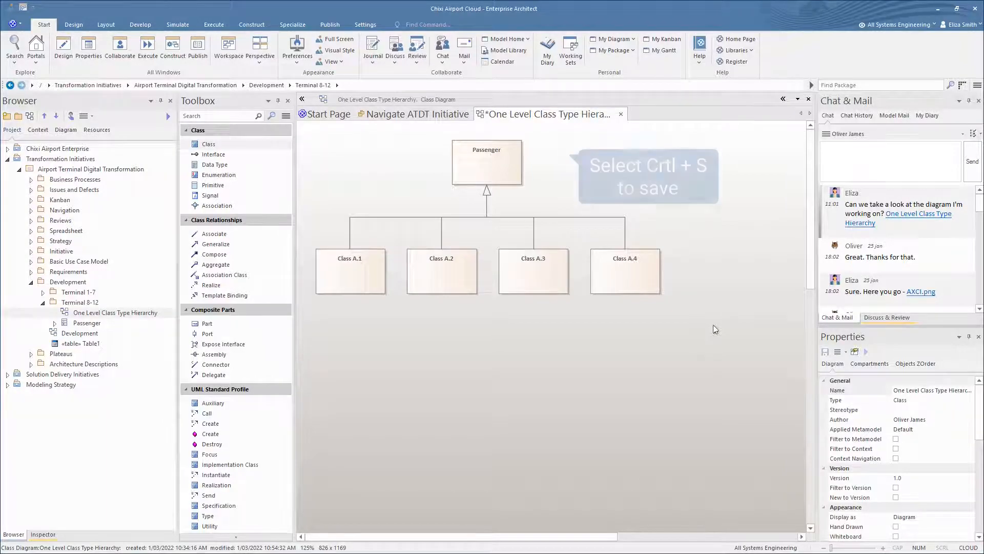
pyautogui.press('Ctrl+S')
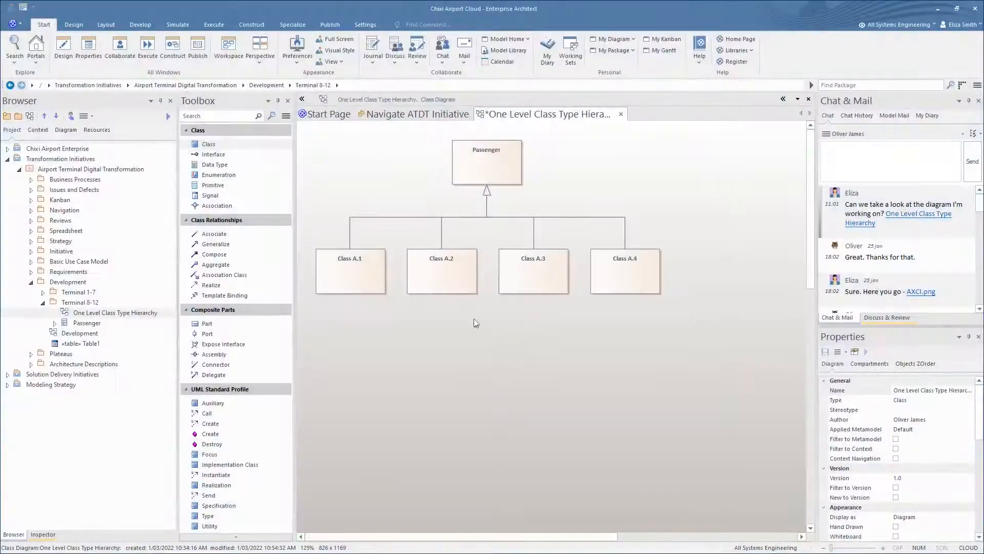
# Rename subclasses to Name, Destination, Time, Flight and add a Seat subclass under Passenger
pyautogui.click(349, 271)
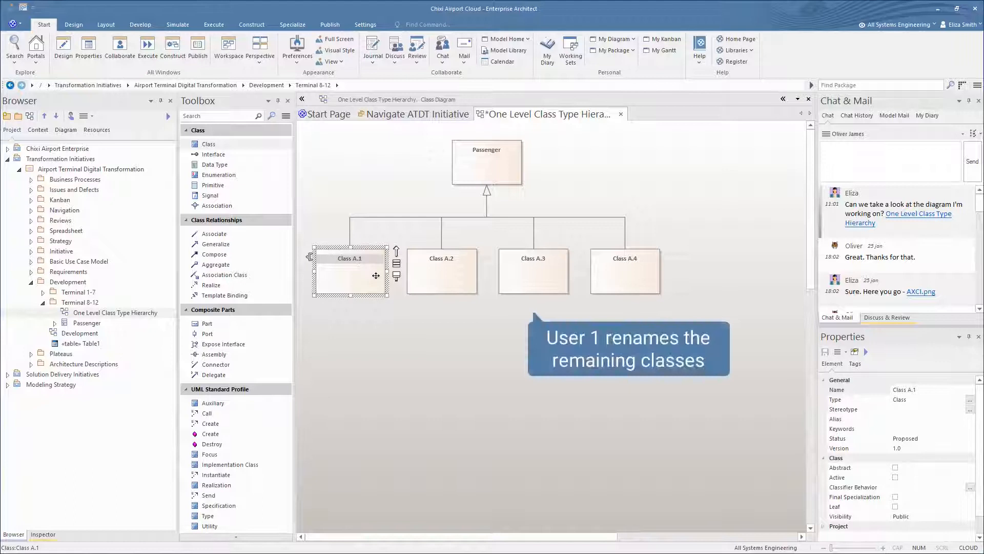
pyautogui.click(910, 389)
pyautogui.write('Name')
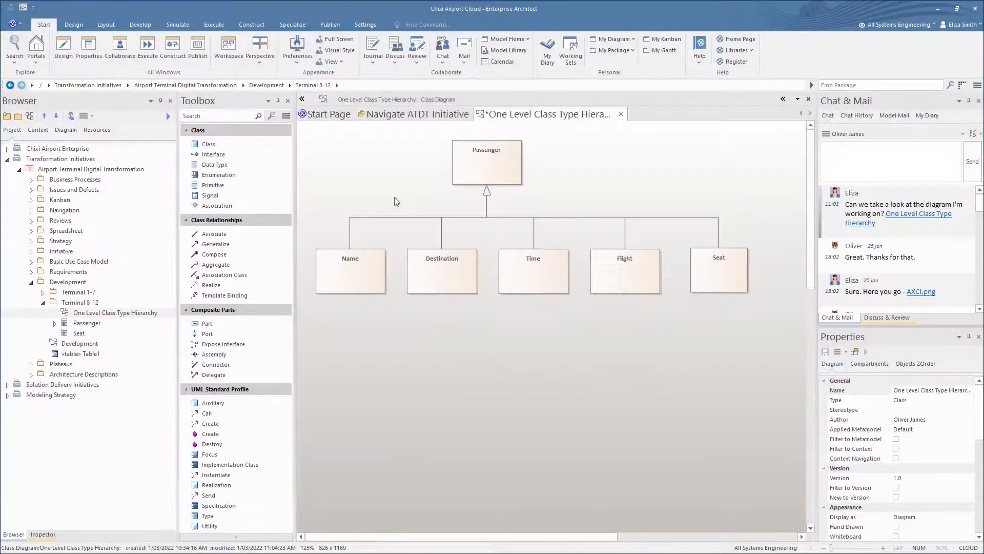
pyautogui.rightClick(395, 201)
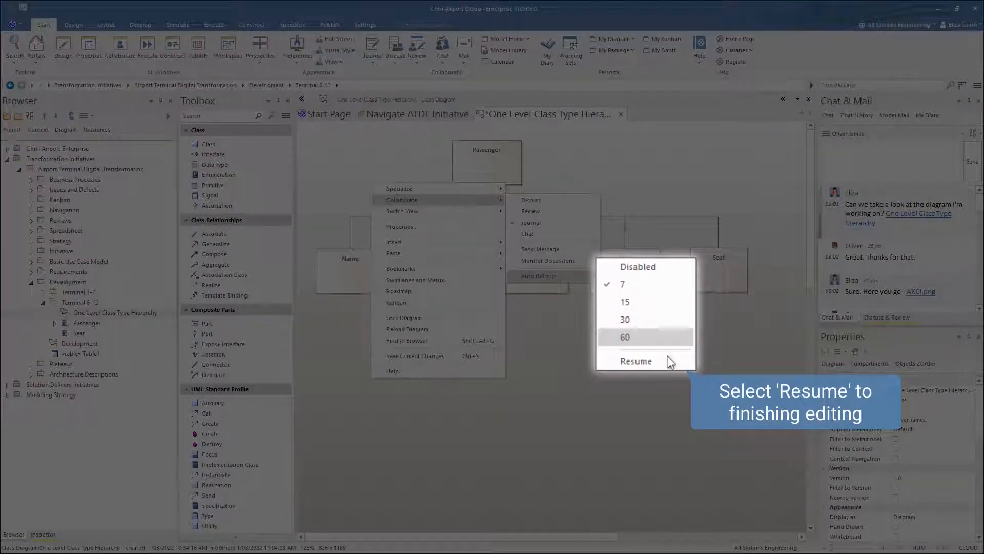
# Resume auto-refresh on the edited Passenger hierarchy diagram
pyautogui.click(635, 361)
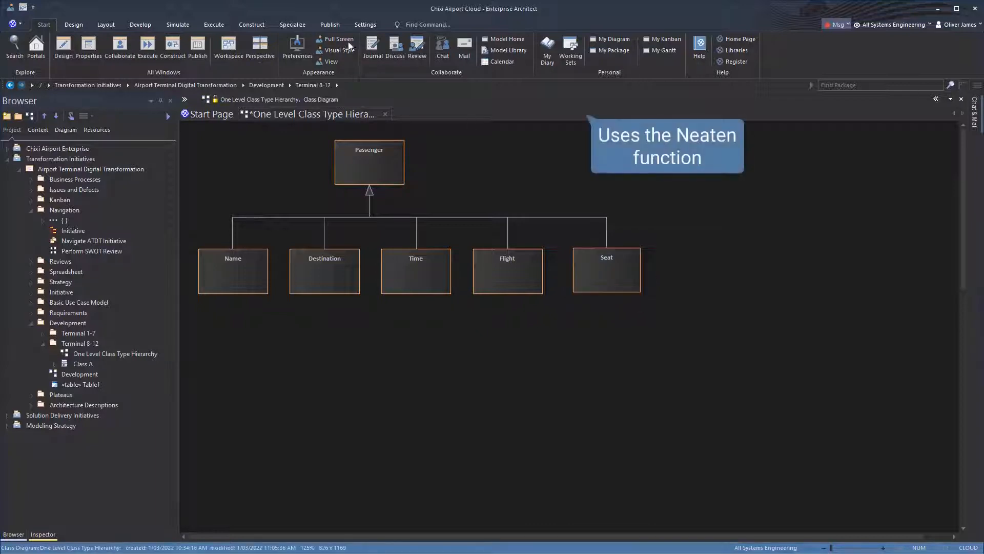
# Neaten the diagram using the Layout ribbon's Diagram Layout tool
pyautogui.click(106, 24)
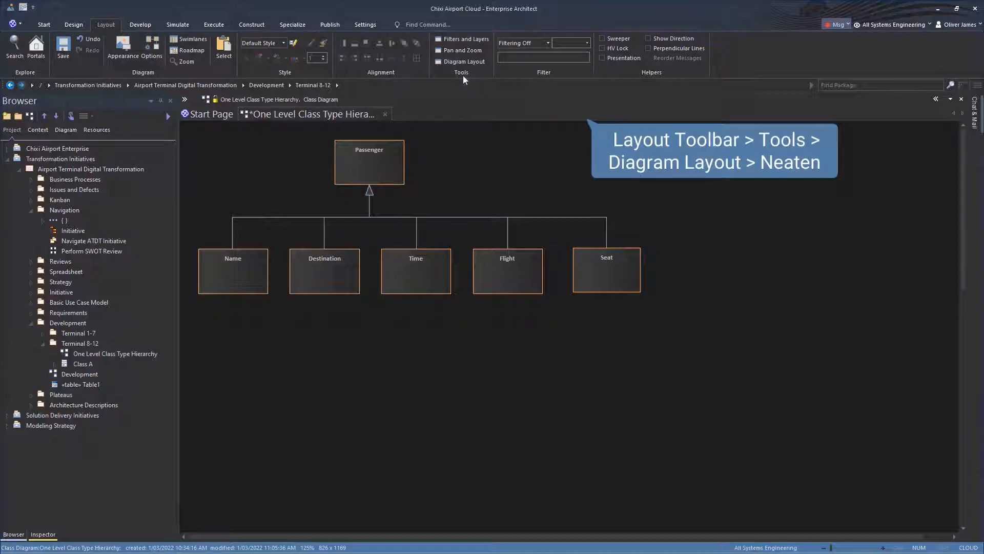
pyautogui.click(464, 61)
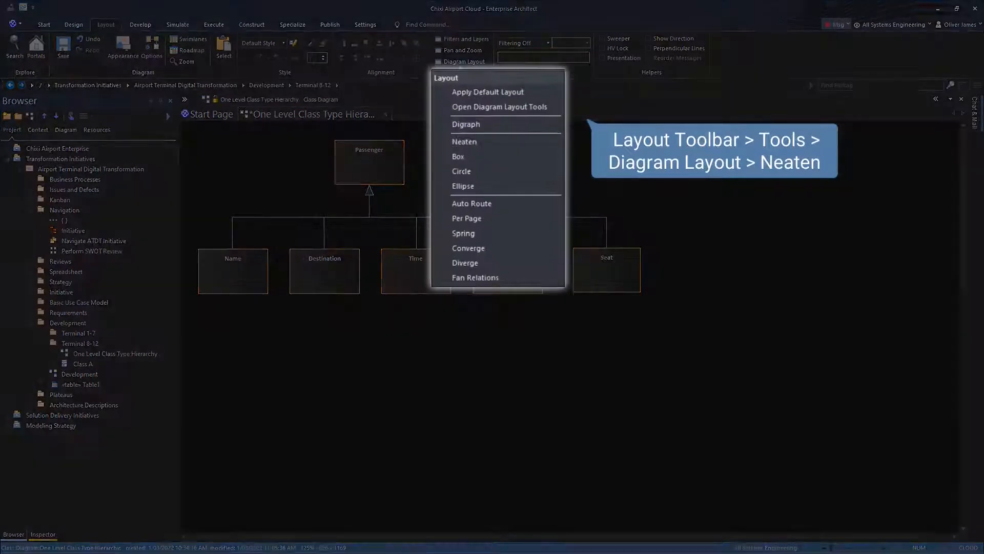
pyautogui.click(464, 141)
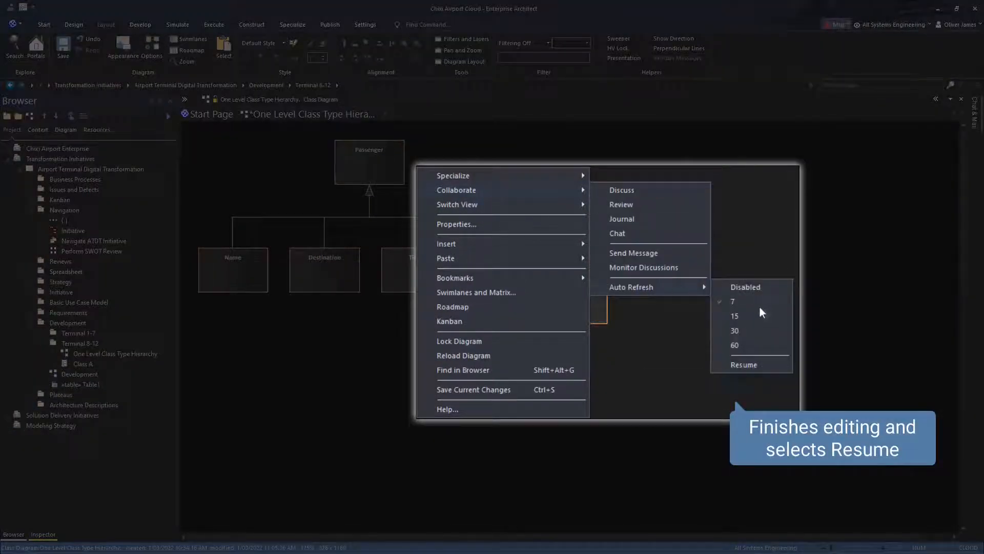
# Resume auto-refresh on the second collaborator's neatened Passenger diagram
pyautogui.click(743, 365)
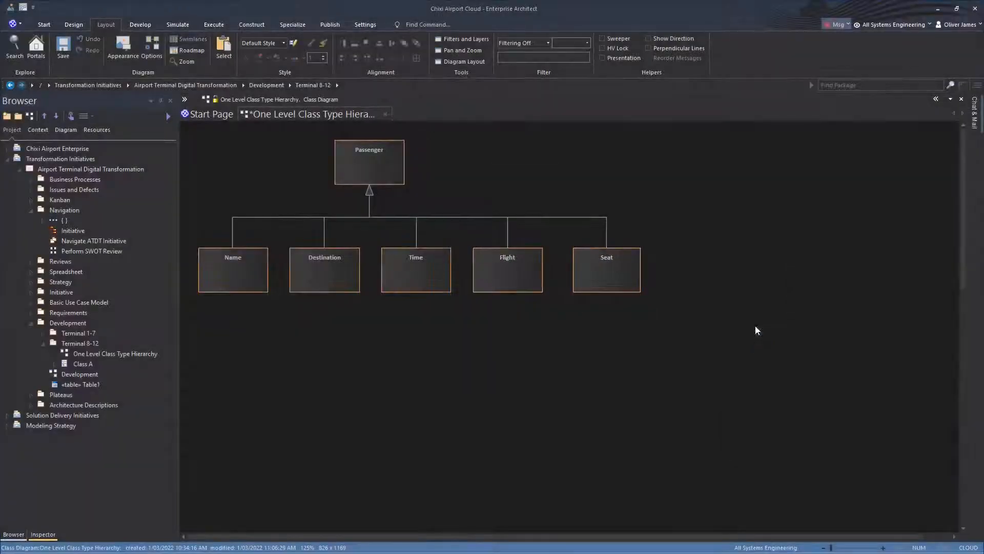